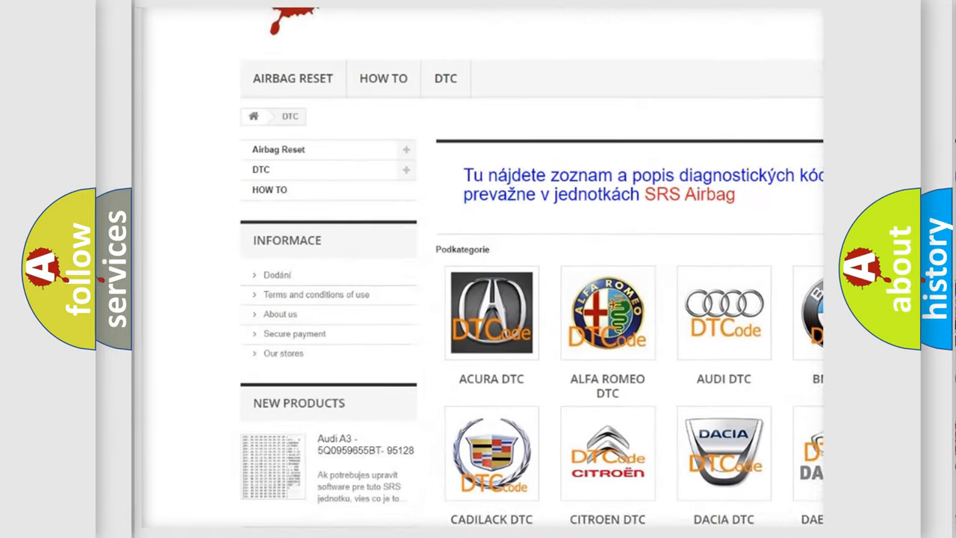
scroll("down", 3)
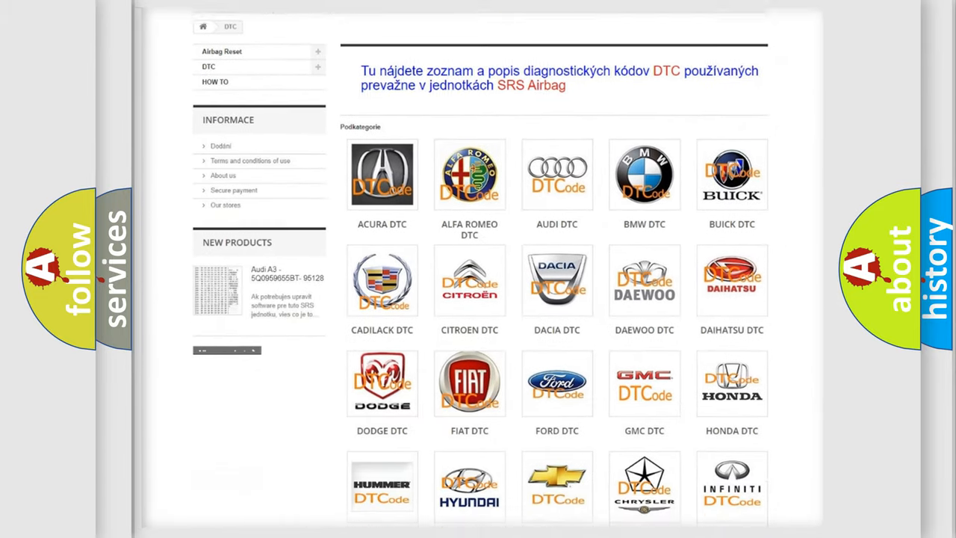
scroll("down", 3)
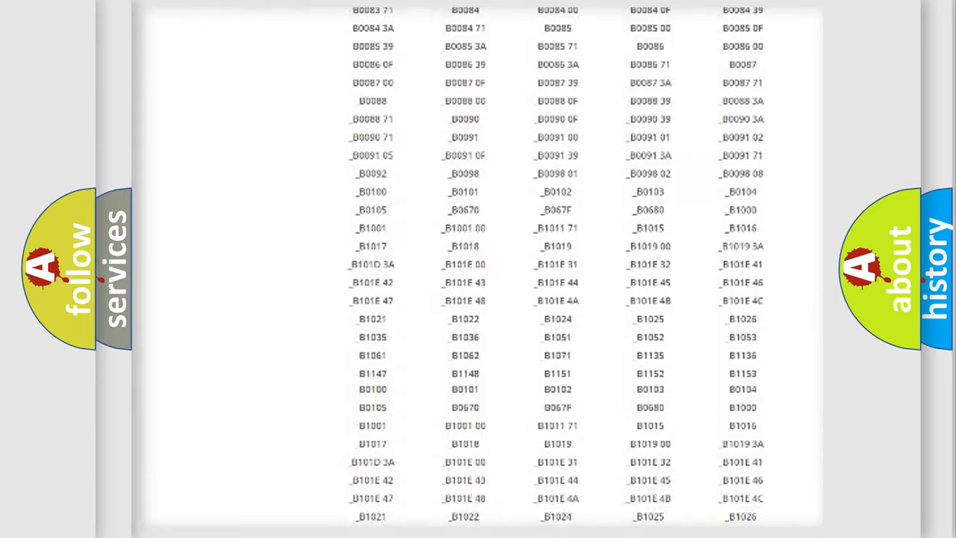
scroll("down", 3)
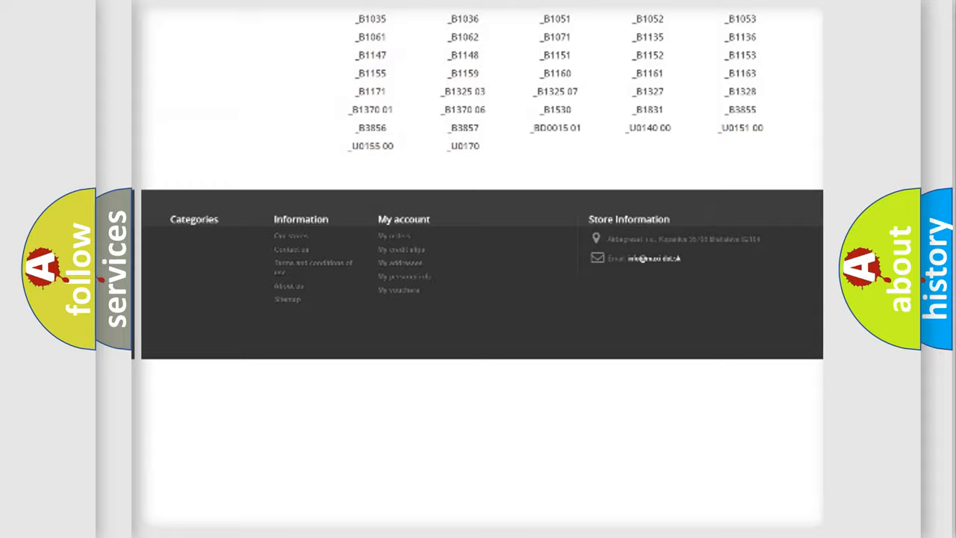
scroll("up", 3)
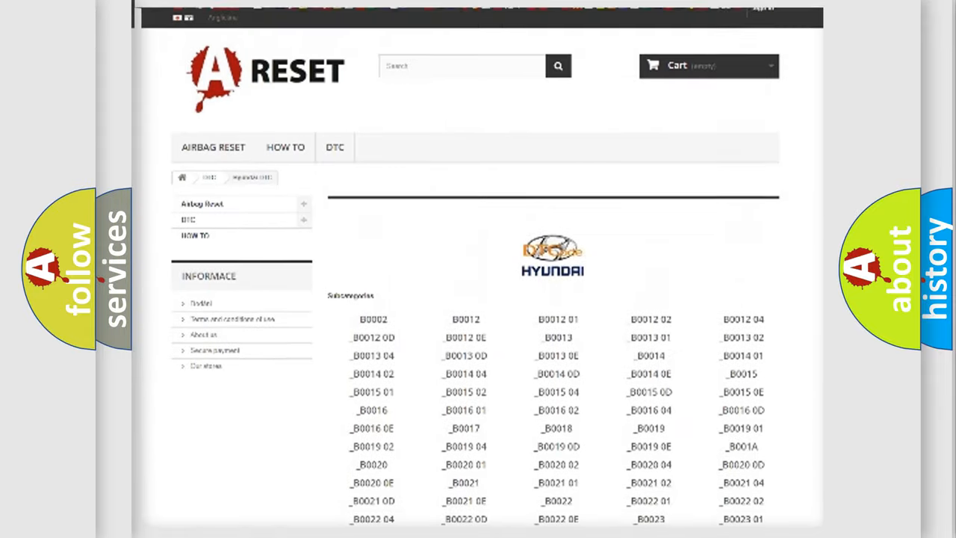
scroll("up", 3)
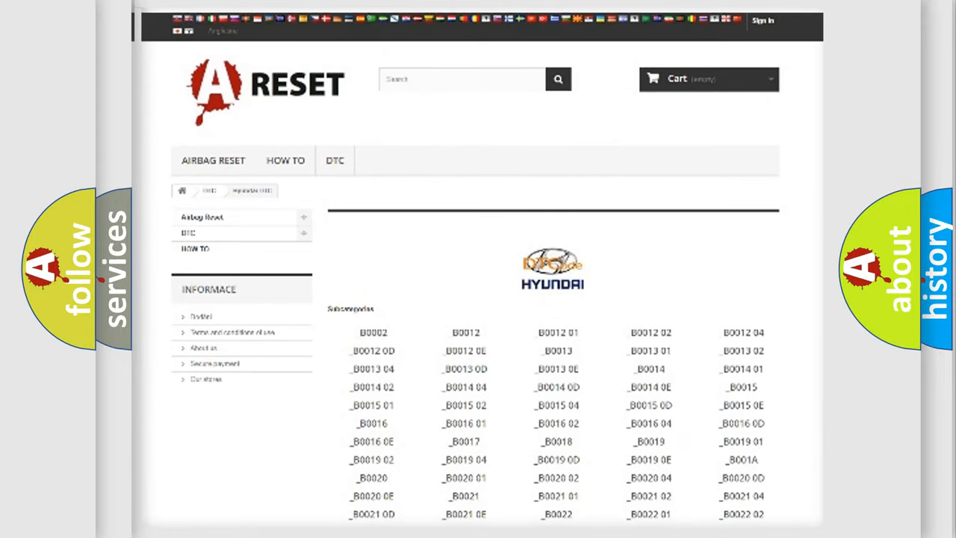